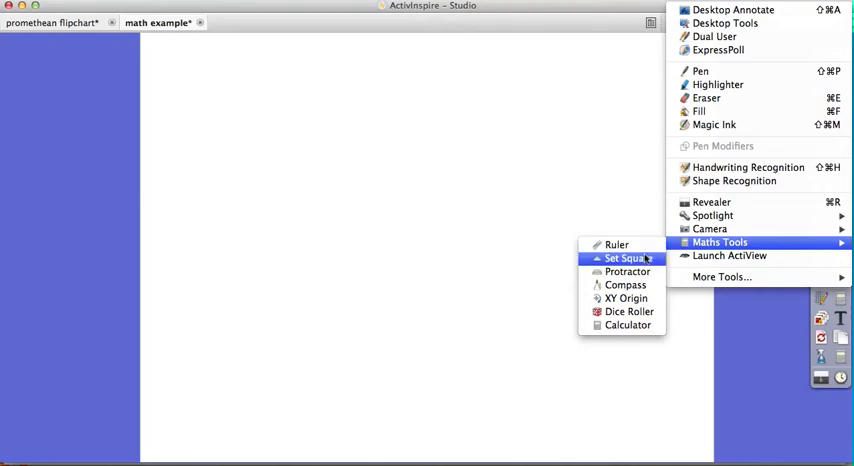
mouse_move(627, 271)
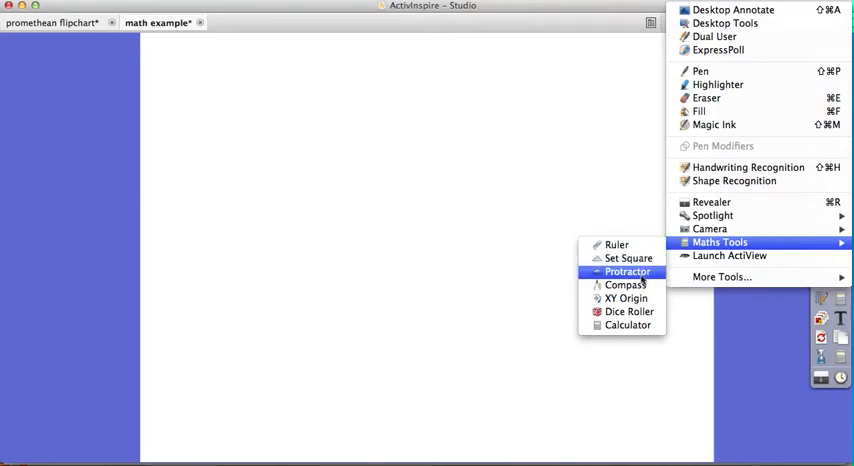
mouse_move(757, 357)
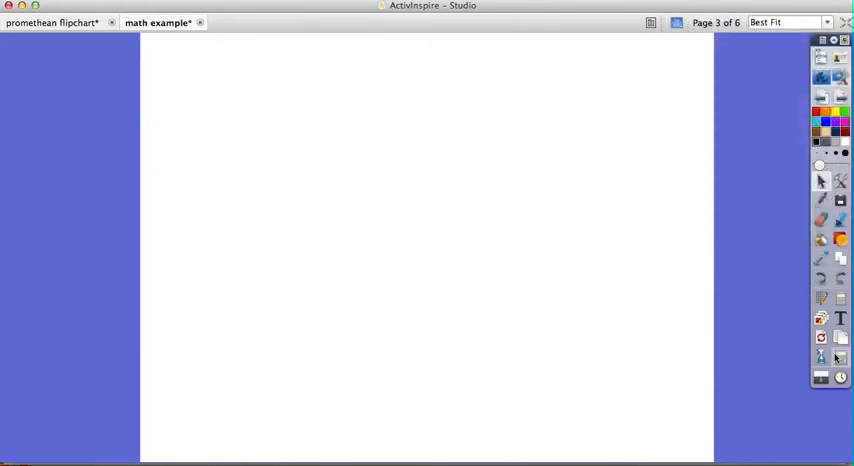
mouse_move(820, 357)
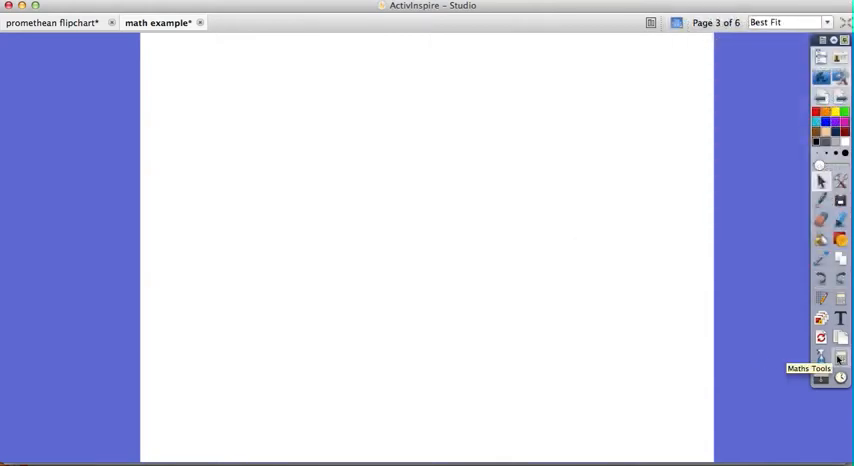
mouse_move(840, 337)
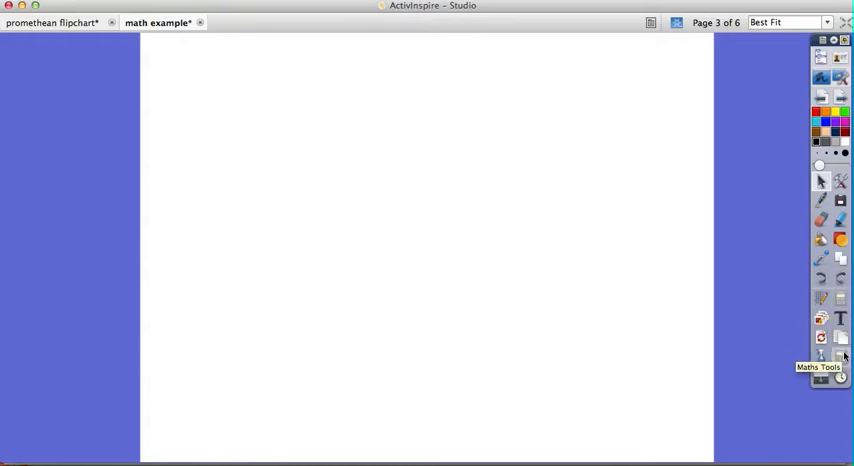
Place a 0–150 mm ruler and position it nearly level across the upper page.
left_click(820, 357)
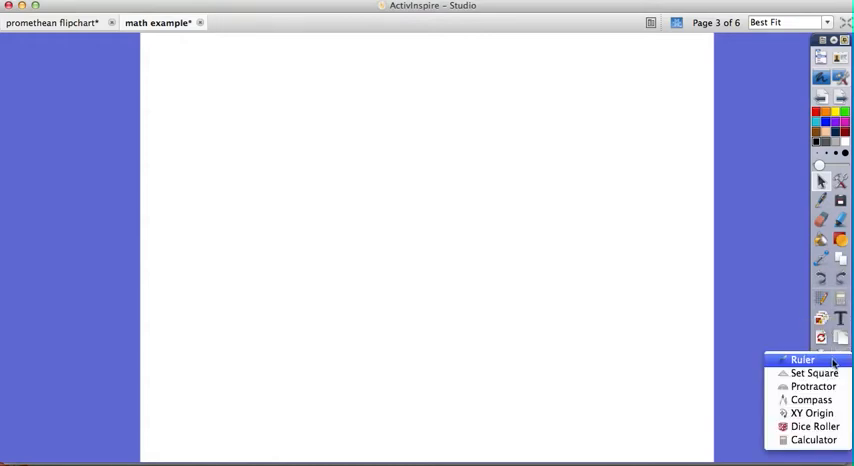
left_click(802, 360)
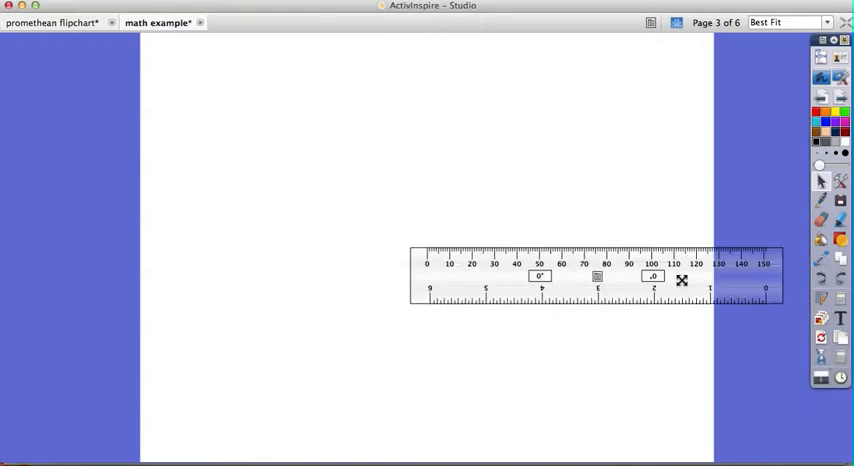
left_click_drag(681, 279, 565, 163)
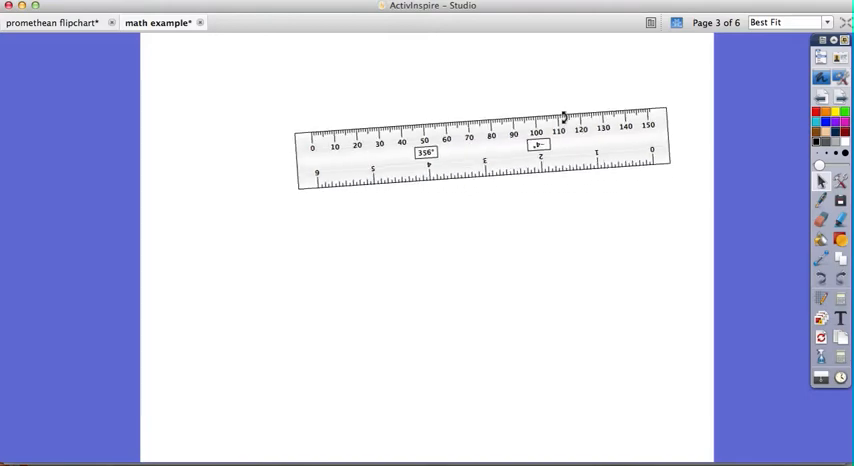
left_click_drag(563, 115, 565, 130)
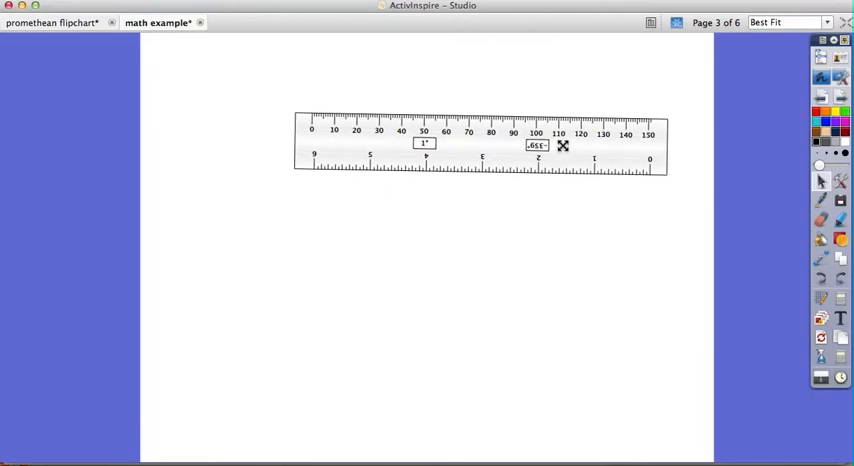
left_click_drag(480, 145, 480, 178)
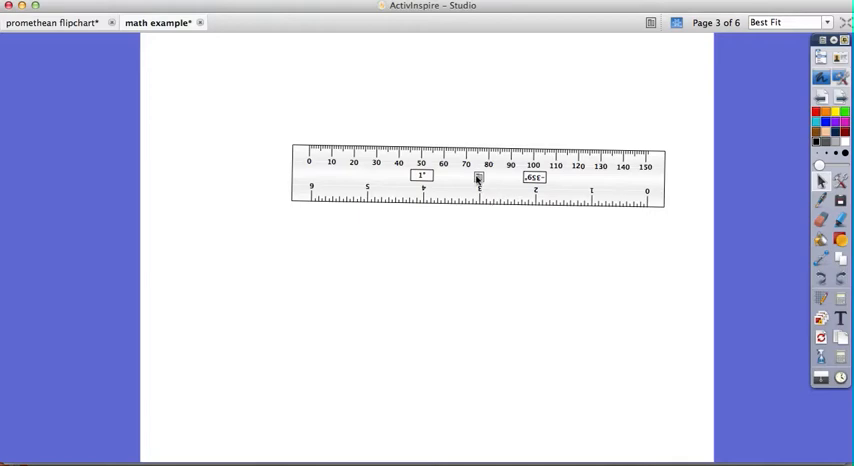
Open the ruler's settings to show the mm, cm, inch and None top-scale options.
right_click(478, 178)
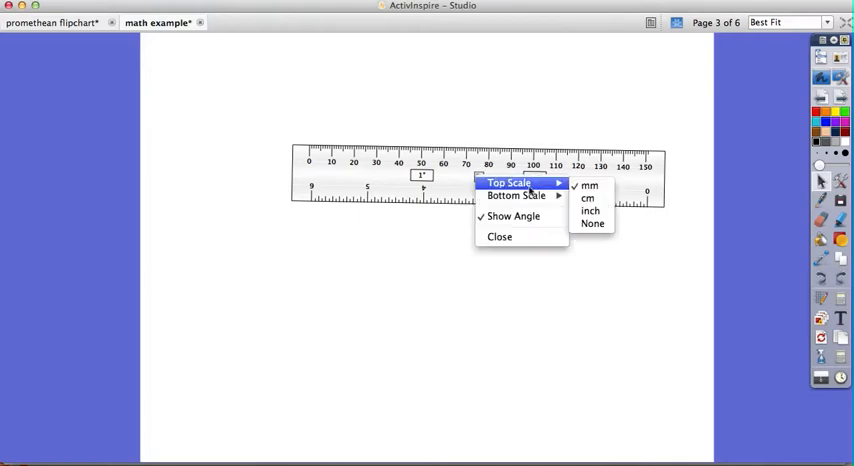
mouse_move(592, 223)
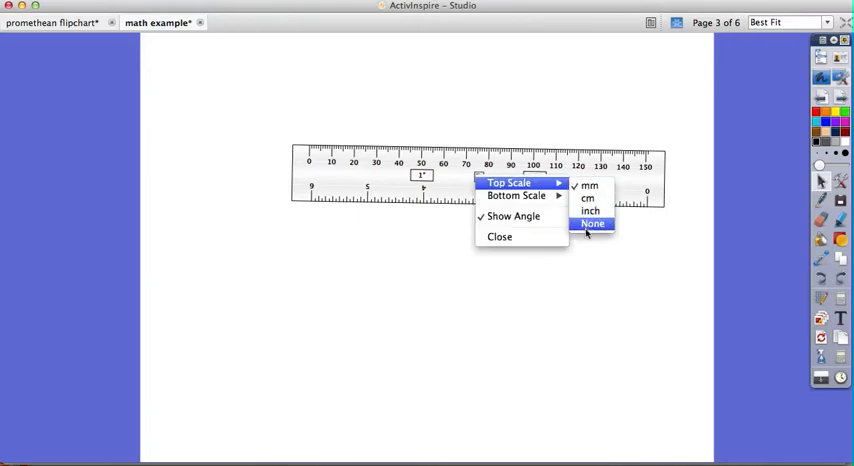
mouse_move(516, 195)
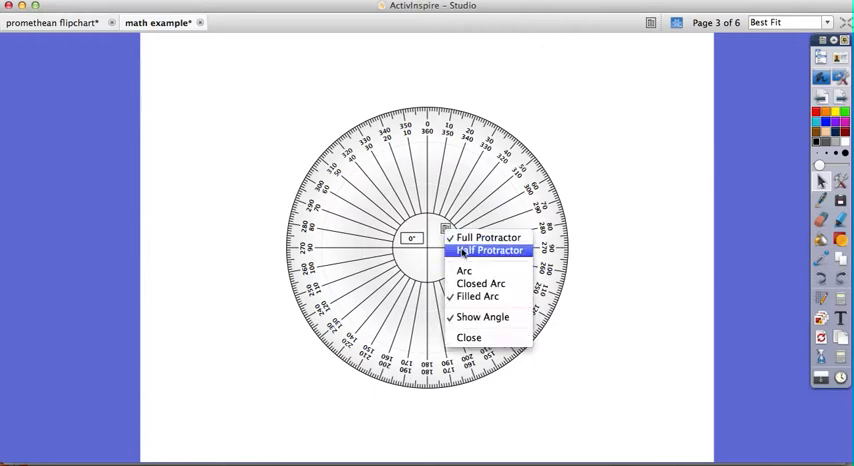
Switch to a half protractor in Arc mode and trace a blue arc along its edge.
left_click(489, 250)
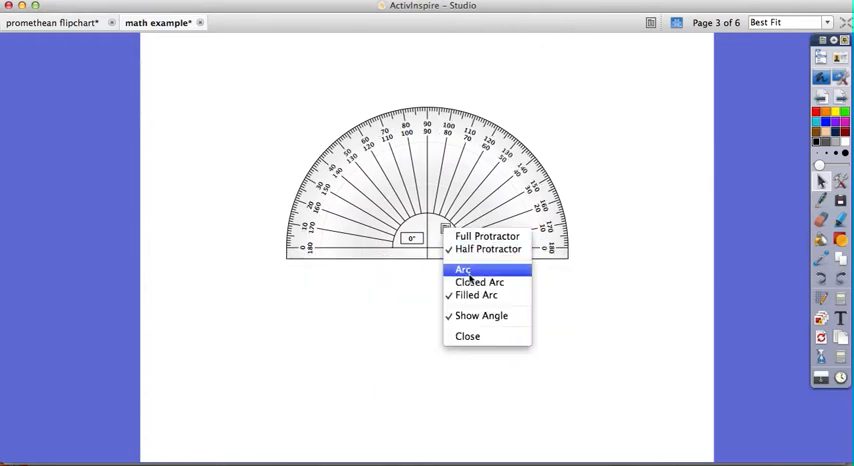
left_click(461, 269)
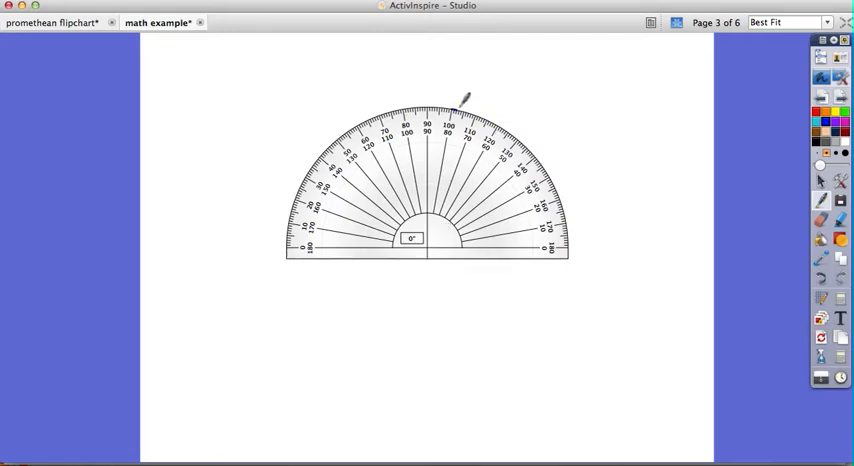
left_click_drag(462, 100, 575, 225)
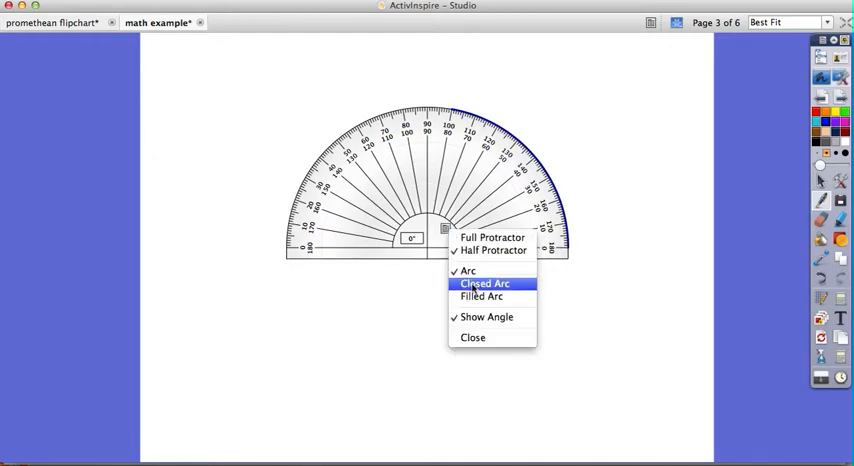
Switch the protractor to closed-arc drawing, then move it to the top of the page.
left_click(485, 284)
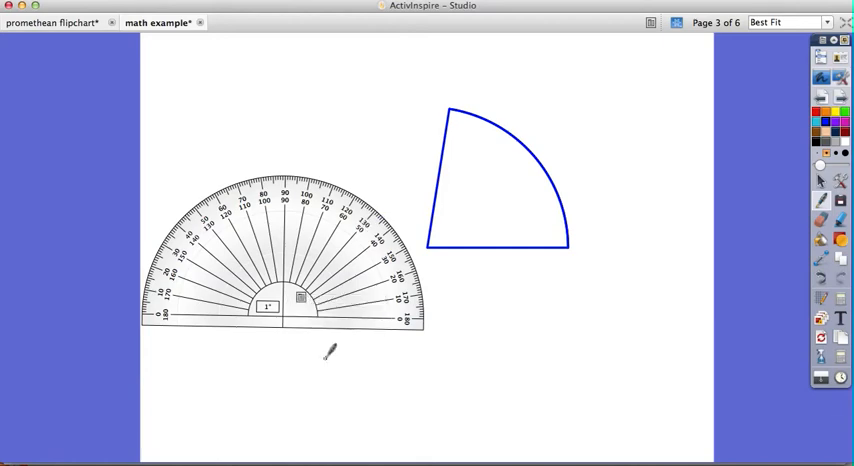
mouse_move(295, 165)
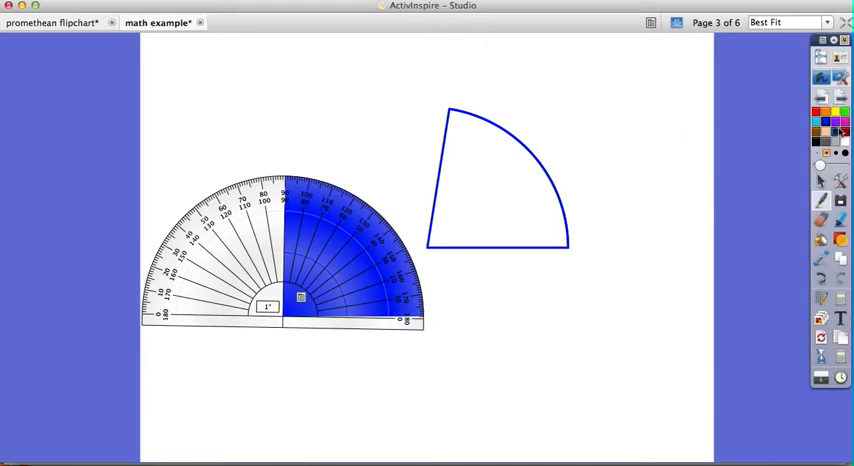
left_click_drag(280, 250, 725, 330)
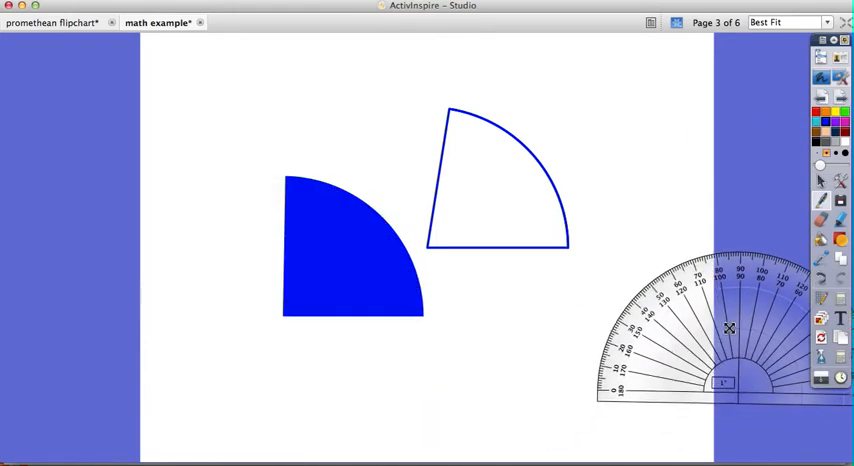
left_click_drag(729, 328, 388, 114)
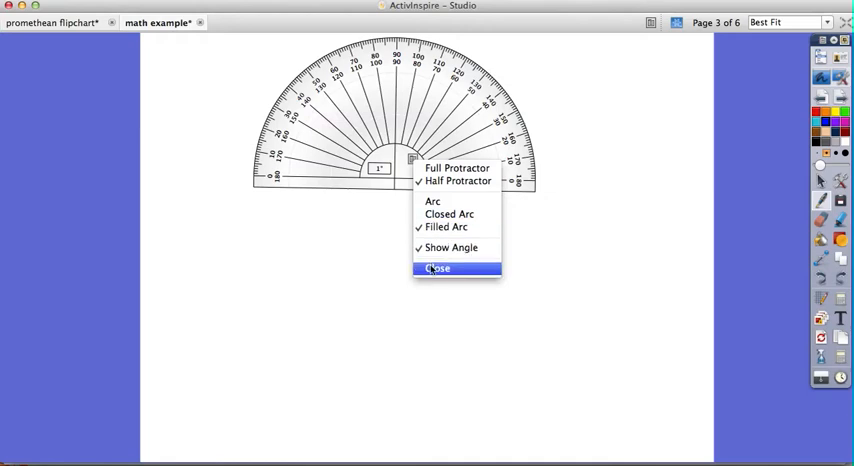
Put the protractor away, draw a smaller red circle inside the blue one, then open the compass options.
left_click(438, 268)
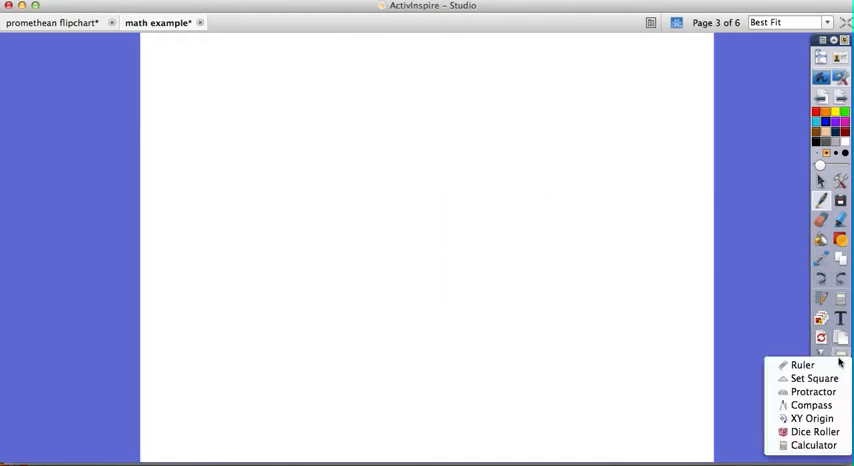
mouse_move(812, 418)
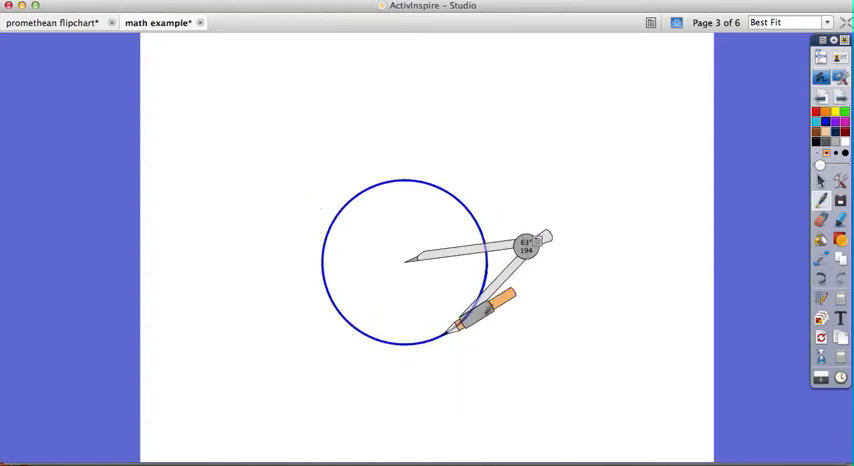
left_click_drag(480, 320, 460, 300)
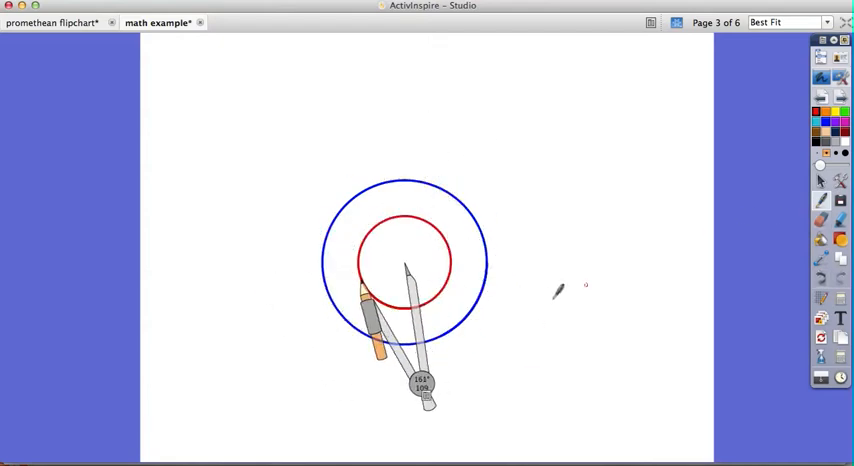
right_click(420, 385)
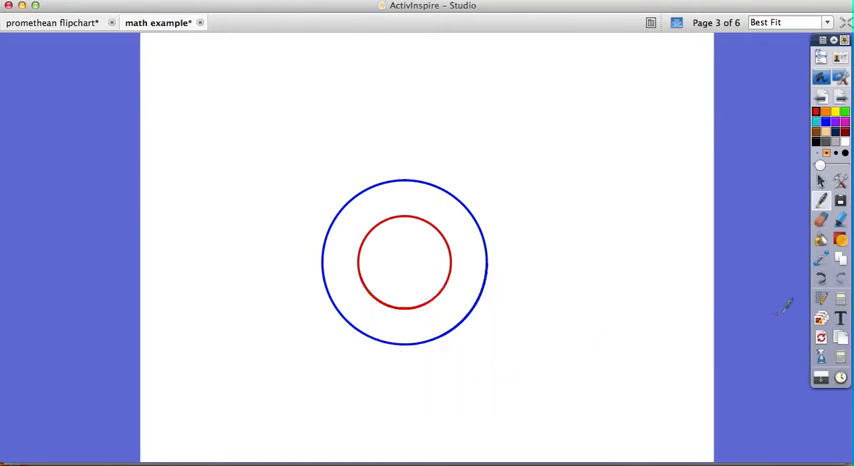
Add the XY origin rotation point from the Maths Tools list.
left_click(840, 360)
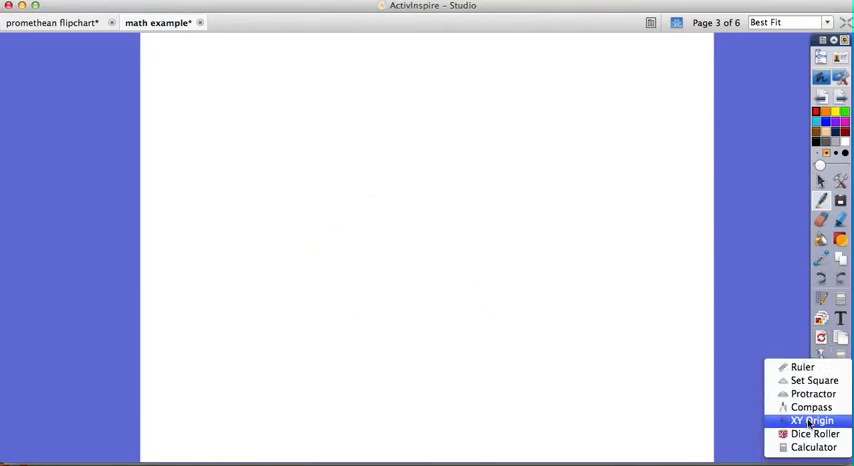
left_click(816, 419)
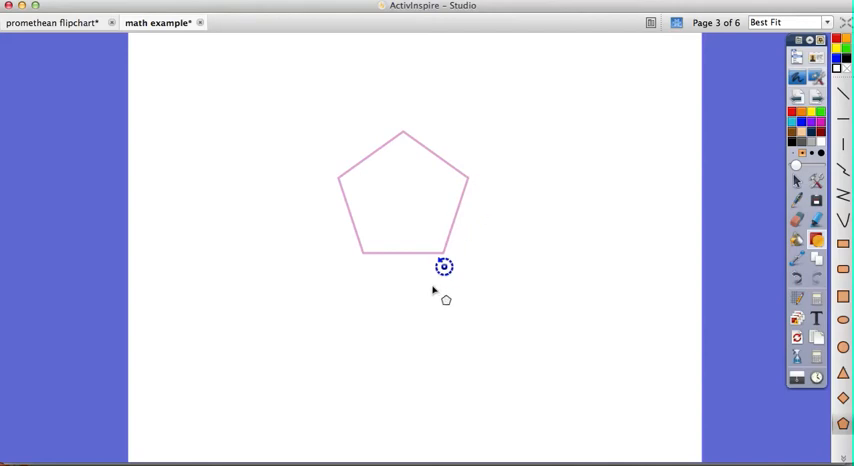
mouse_move(445, 285)
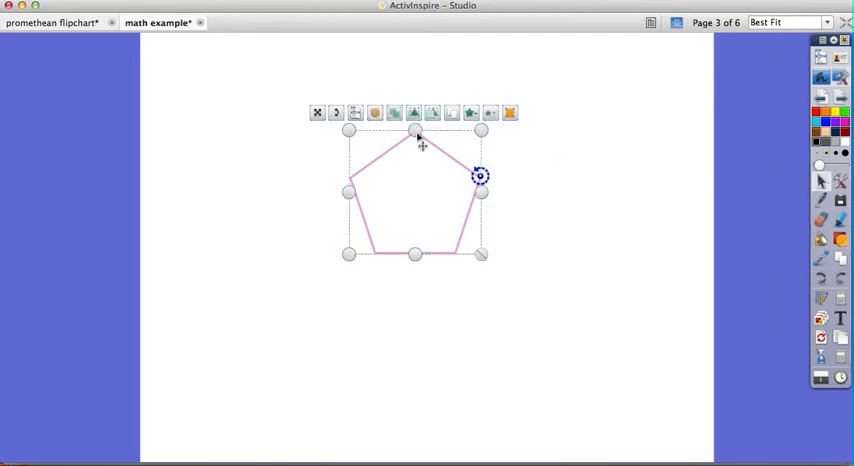
mouse_move(335, 113)
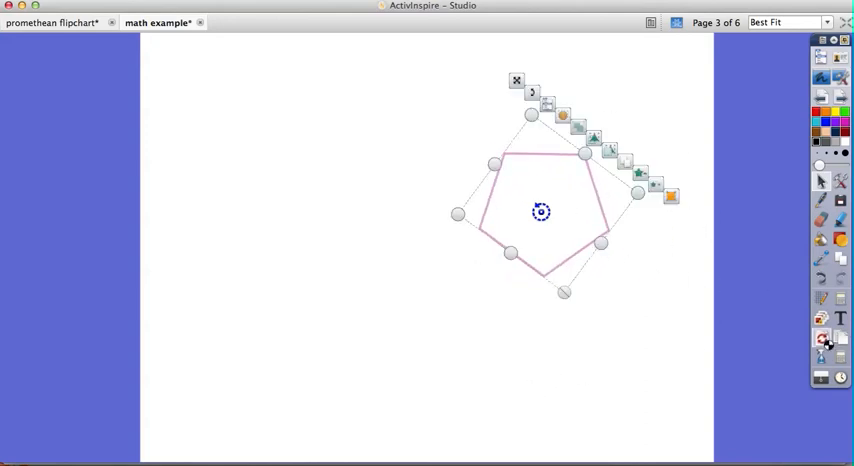
Open the Dice Roller from the Maths Tools list.
left_click(821, 338)
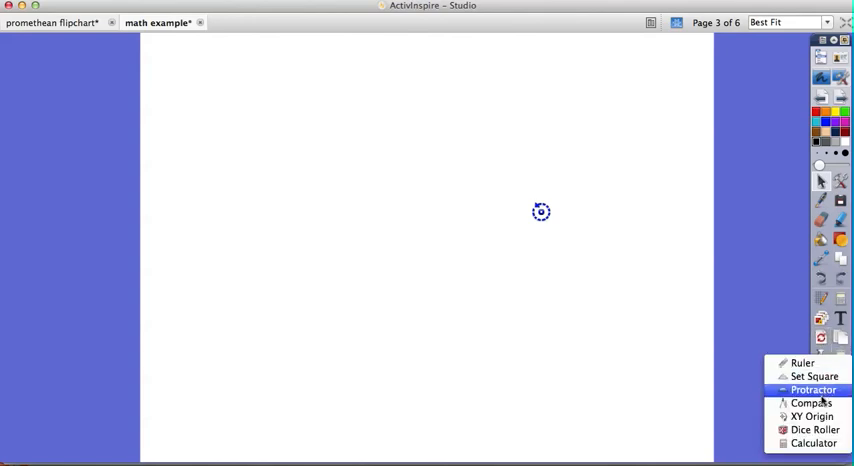
left_click(821, 357)
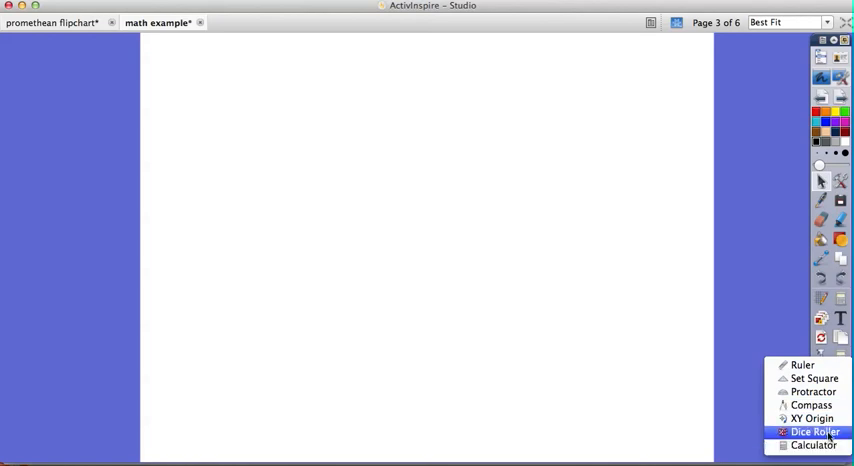
left_click(807, 431)
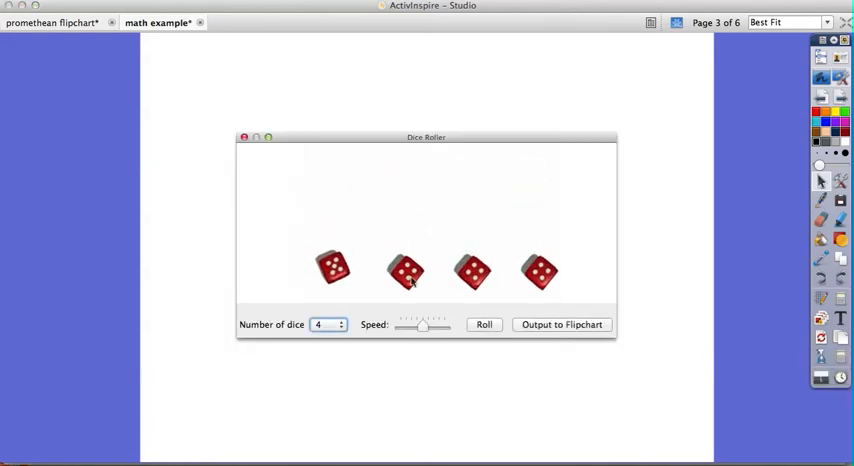
Set the Dice Roller to one die and roll it.
left_click(328, 324)
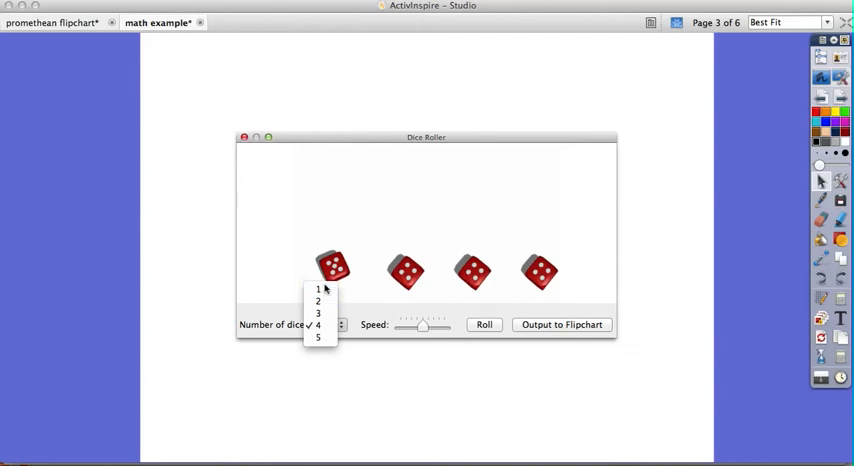
left_click(318, 289)
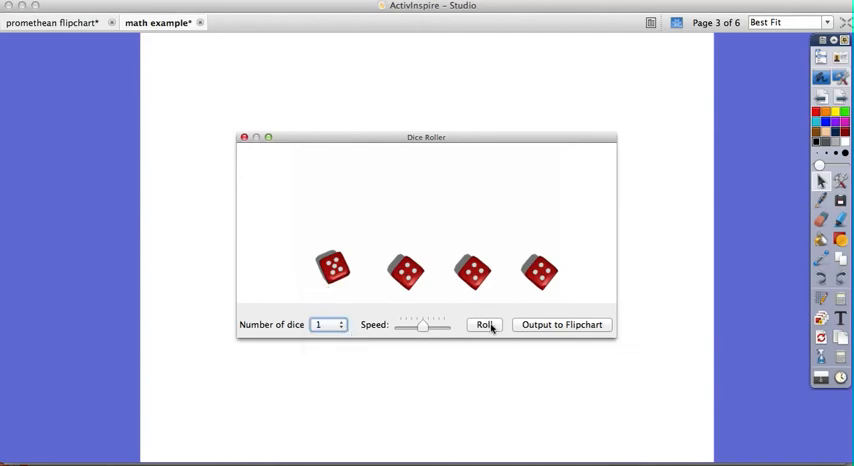
left_click(484, 324)
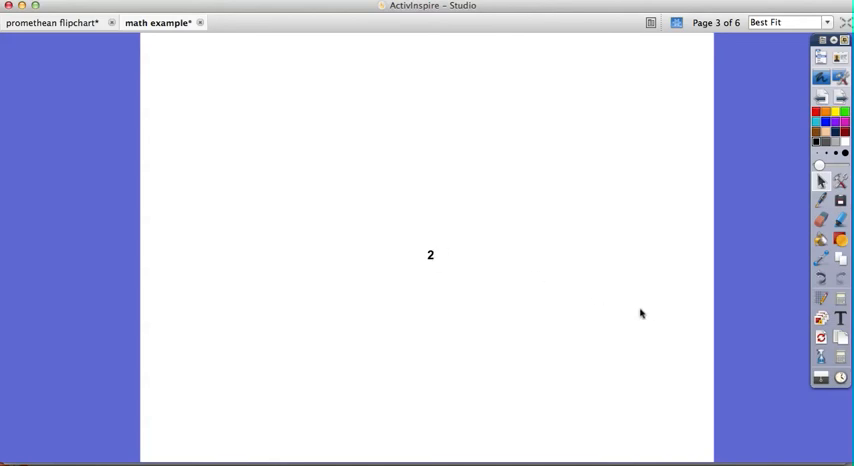
mouse_move(408, 243)
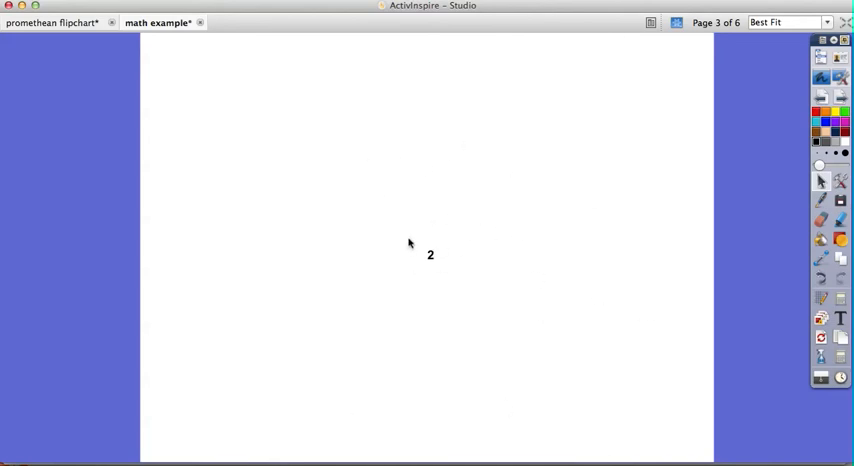